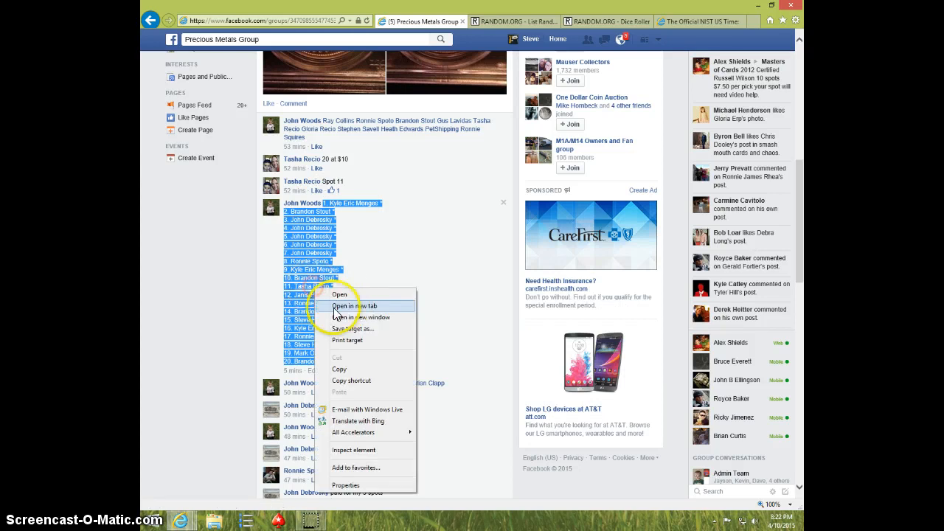
mouse_move(354, 357)
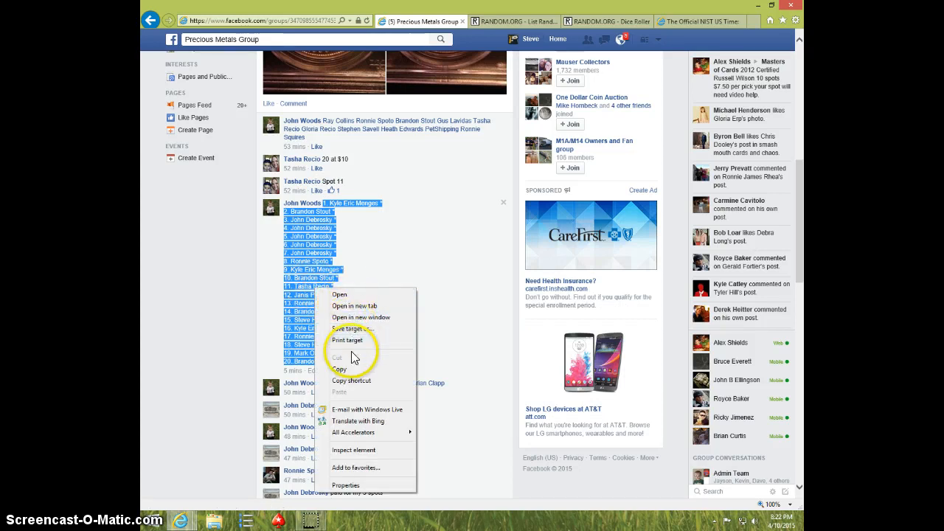
Step: Copy the numbered 20-spot list and post a LIVE comment in the Facebook group
left_click(344, 370)
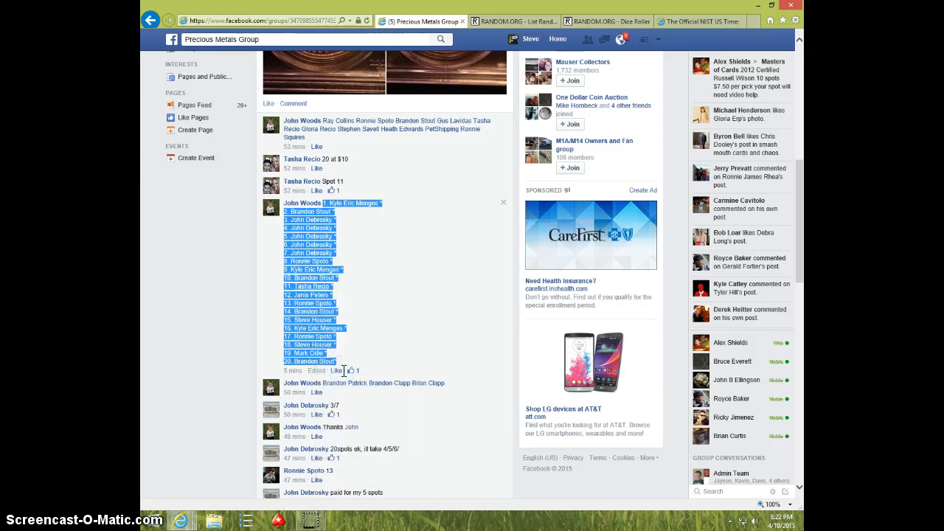
scroll("down", 3)
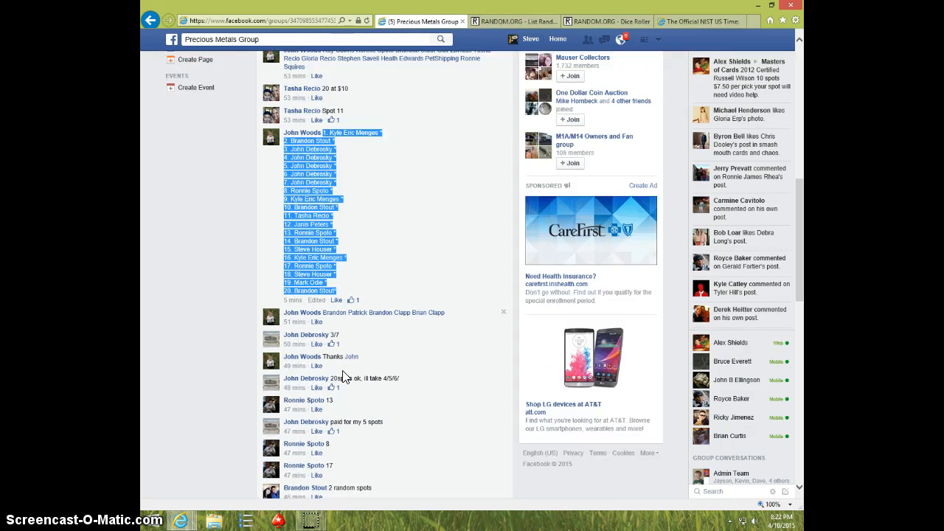
scroll("down", 3)
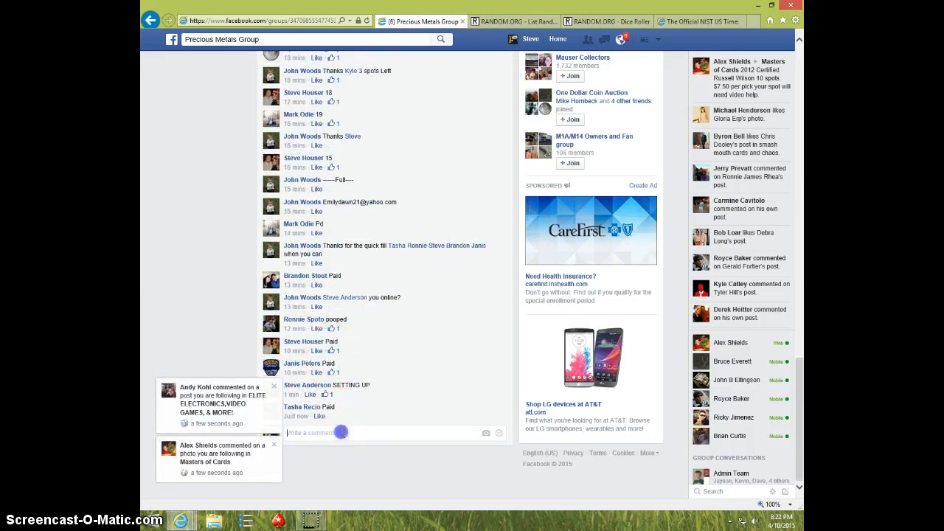
type("LIVE")
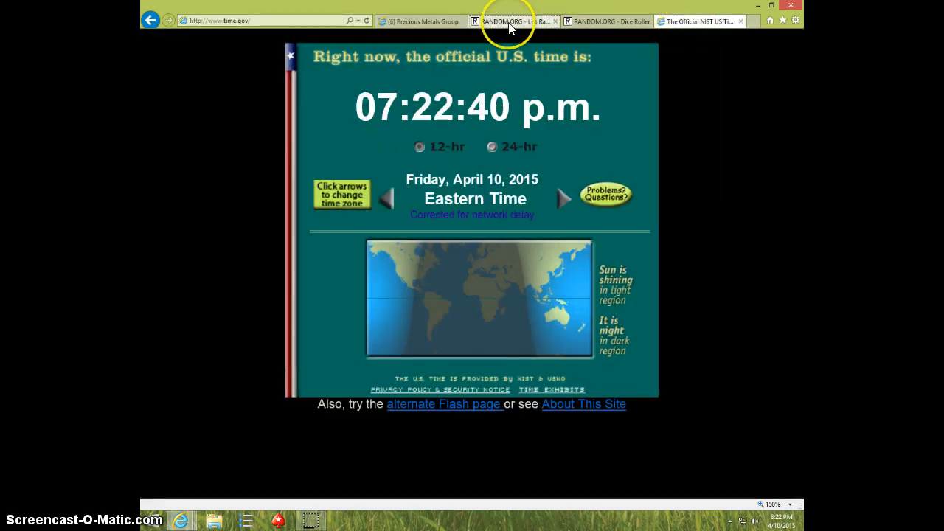
Step: Check the time.gov clock, then roll two dice on RANDOM.ORG's Dice Roller
left_click(509, 21)
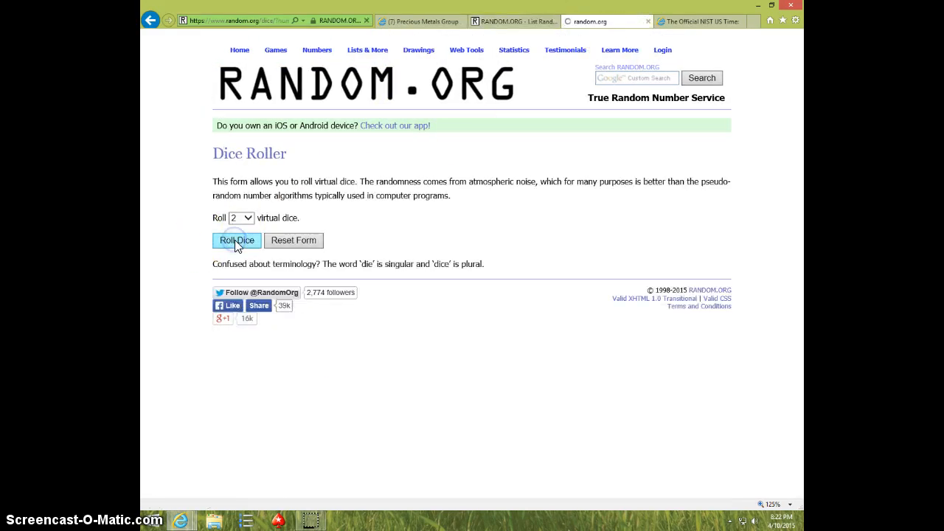
left_click(697, 21)
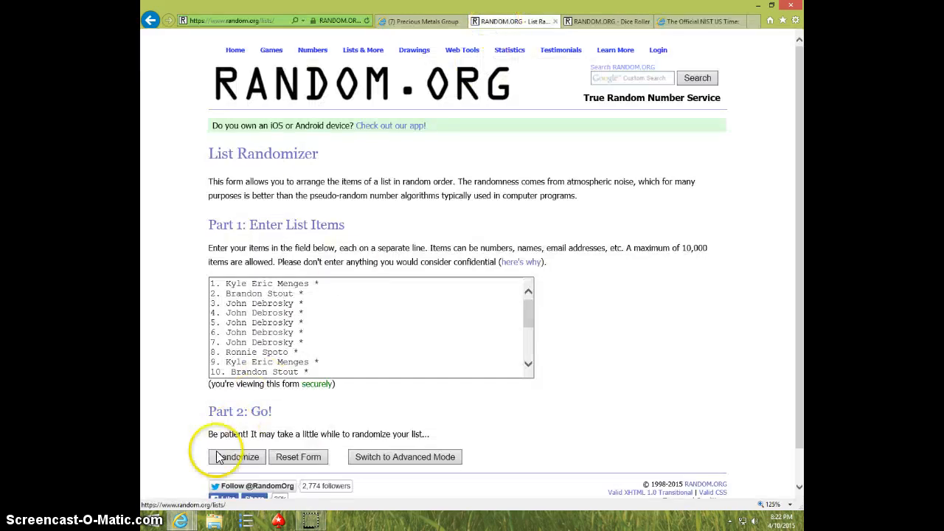
Step: Randomize the 20-name list, then repeat Again! until it has been shuffled ten times
left_click(234, 457)
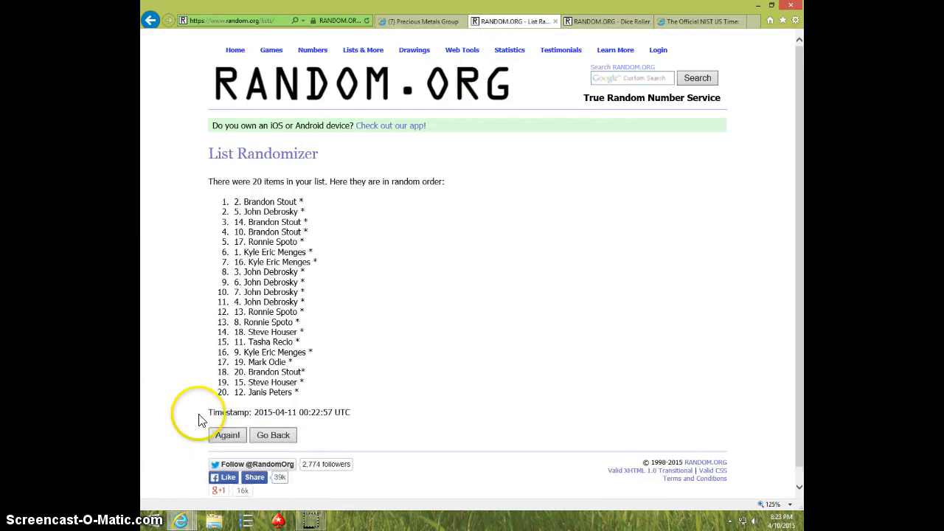
left_click(227, 434)
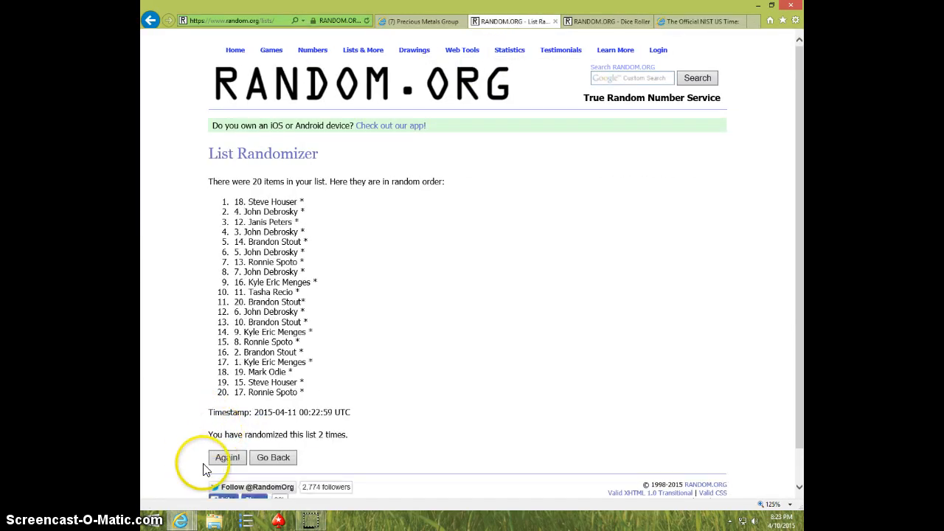
left_click(228, 457)
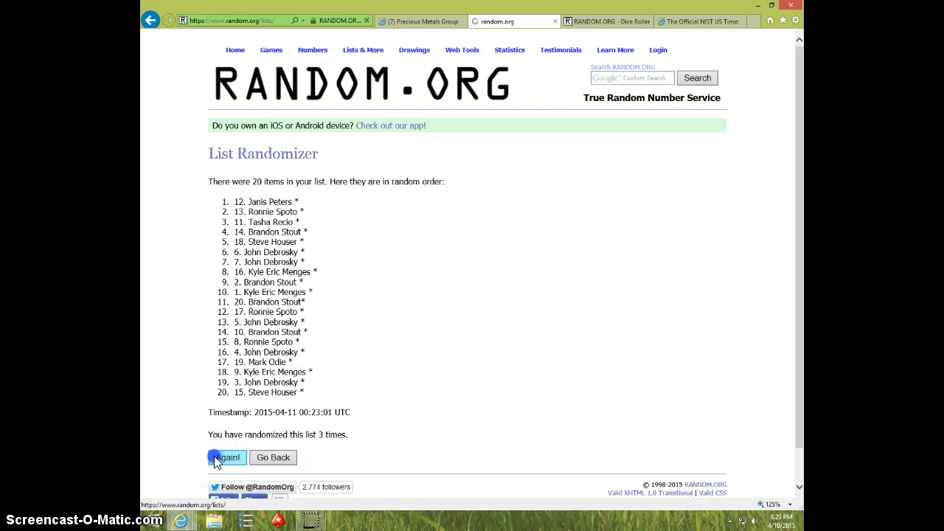
left_click(227, 457)
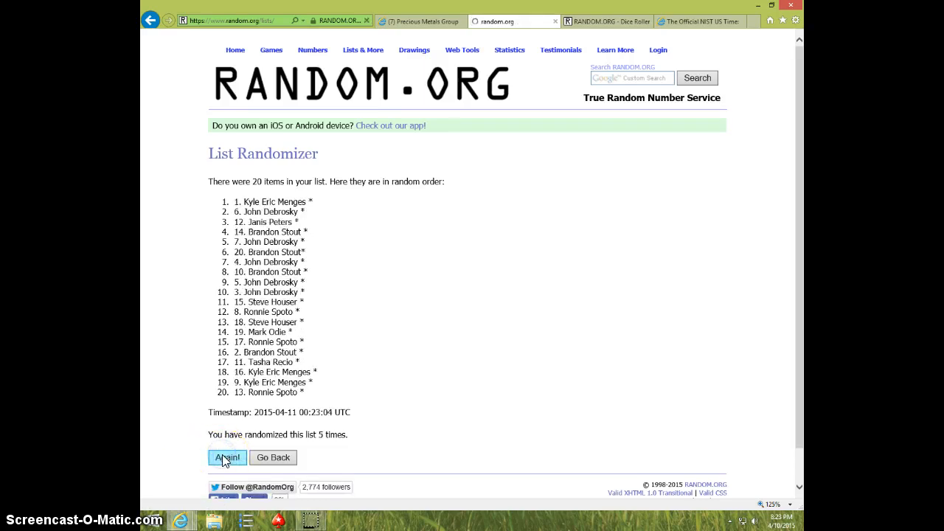
left_click(227, 457)
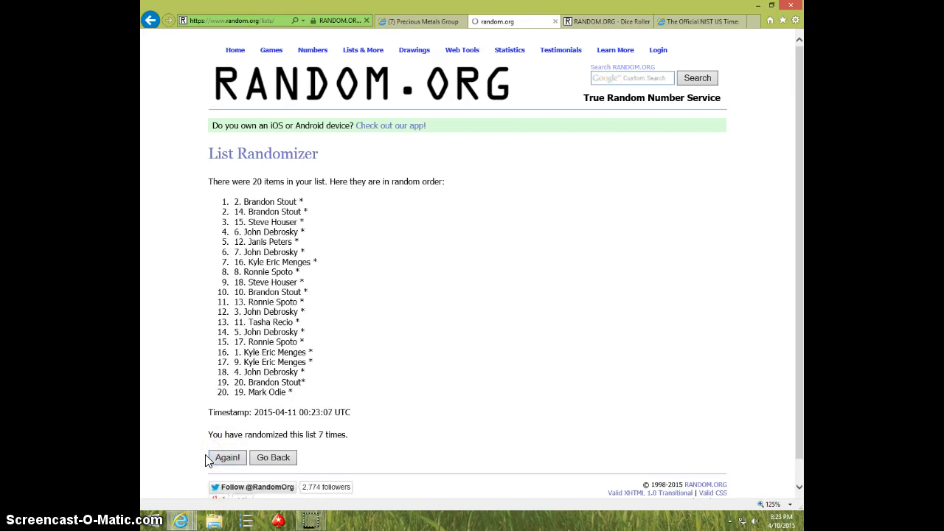
left_click(227, 457)
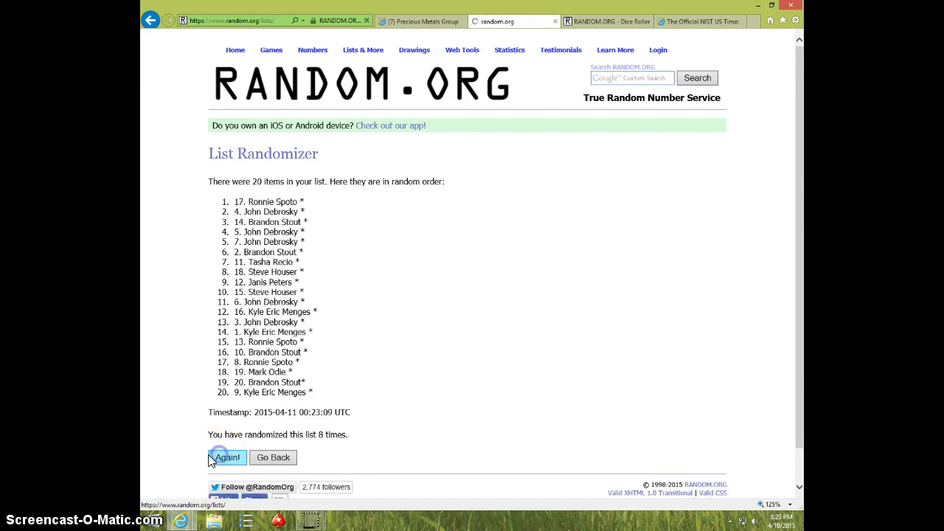
left_click(227, 458)
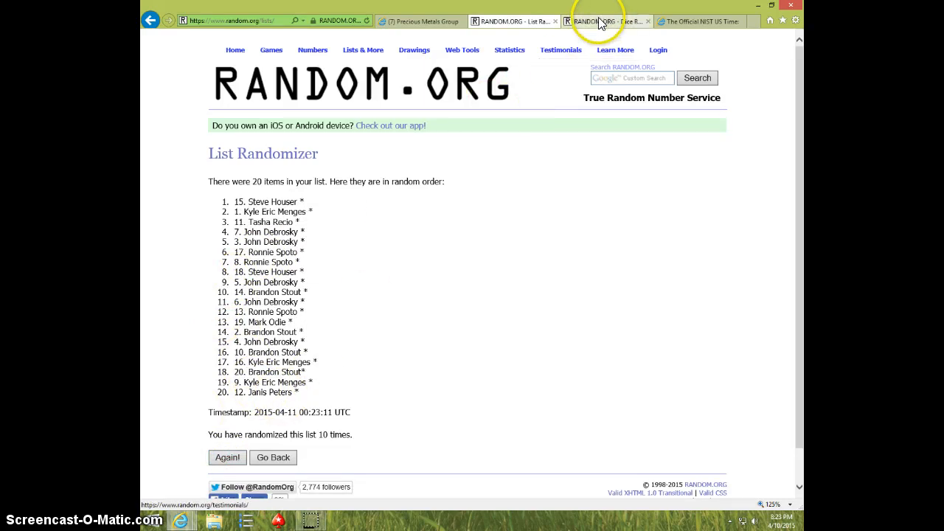
Step: Shuffle the list an eleventh time and select the winning top entry
left_click(605, 21)
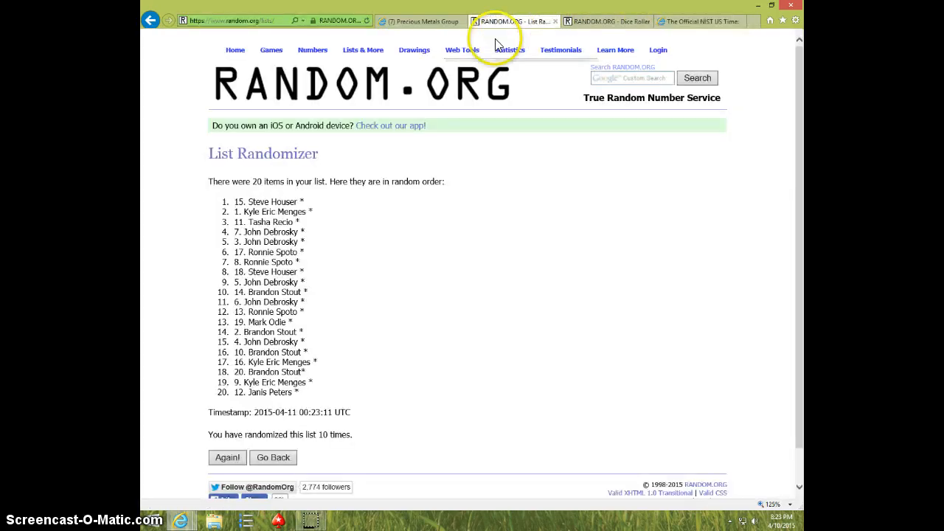
mouse_move(184, 457)
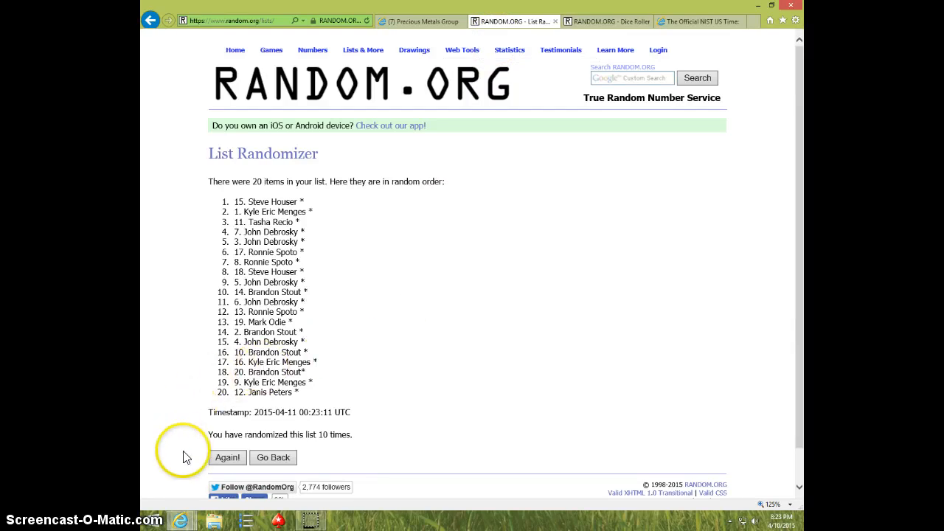
left_click(227, 457)
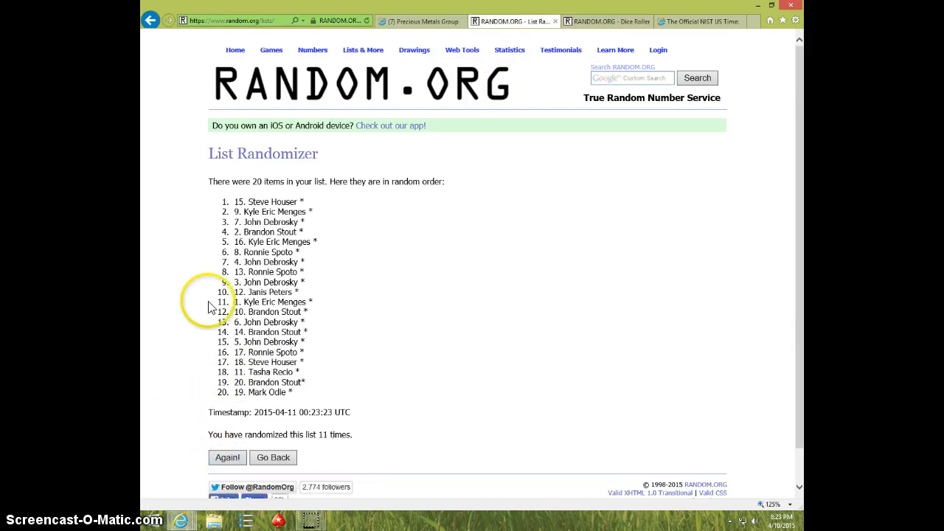
double_click(268, 202)
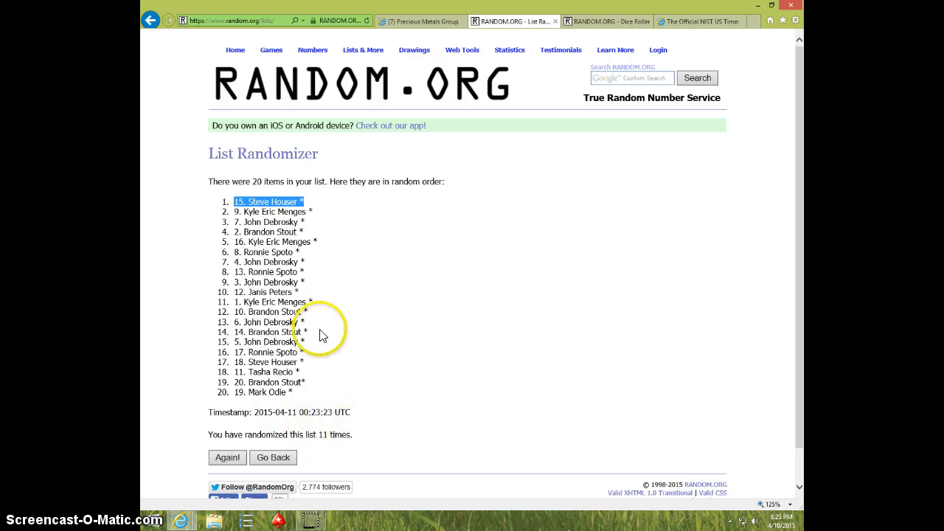
Step: Check the official time, post DONE in the group thread, and recheck time.gov (7:23:42 p.m.)
left_click(605, 21)
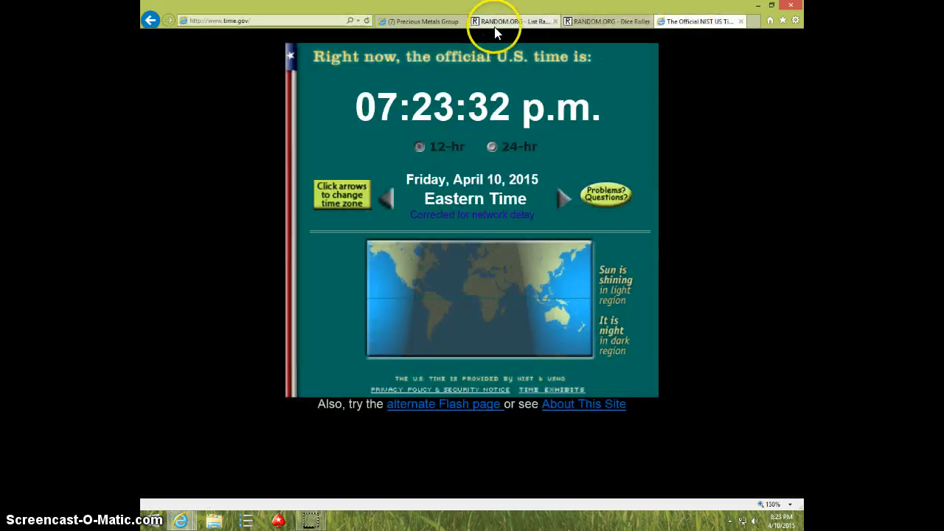
left_click(513, 20)
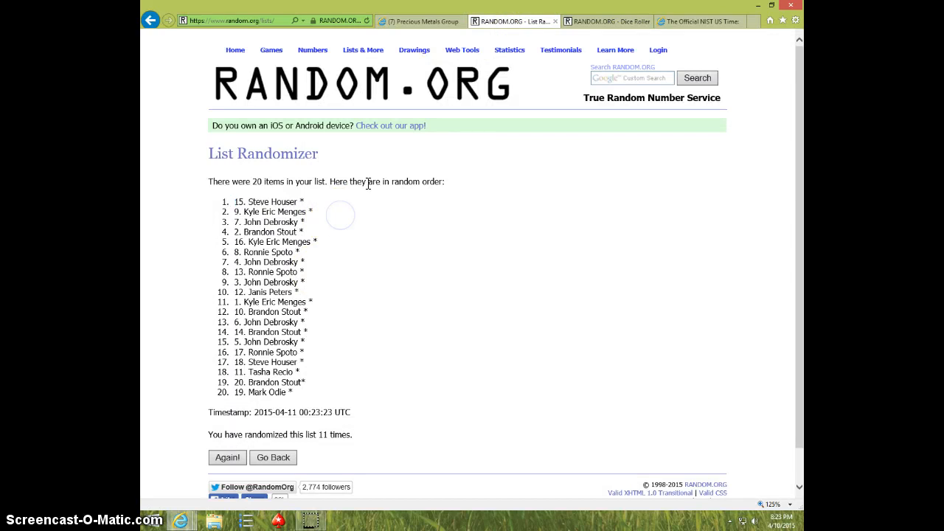
left_click(420, 20)
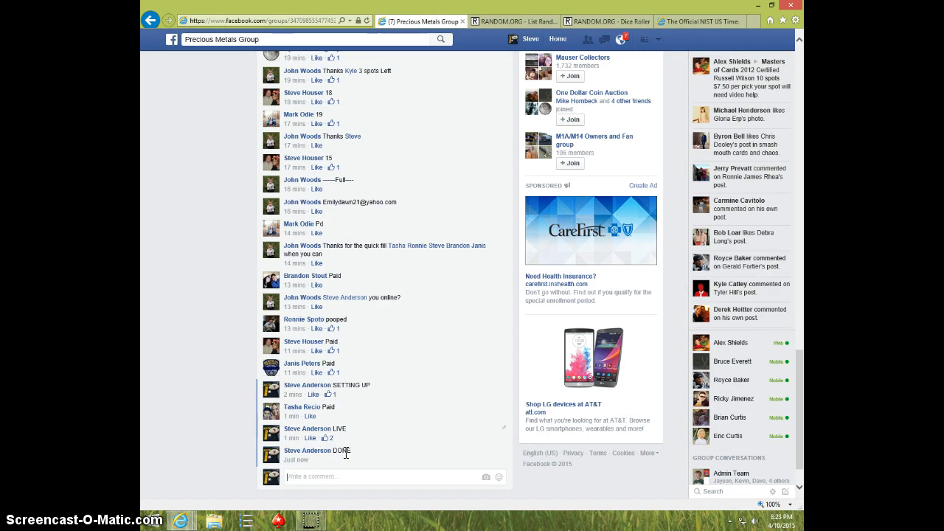
left_click(699, 20)
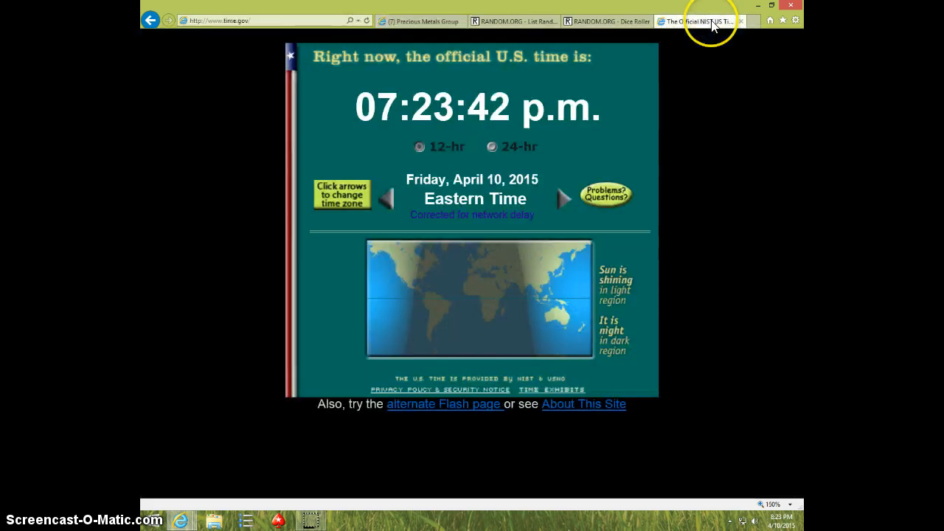